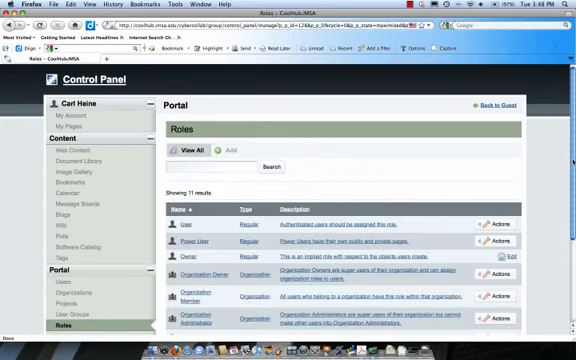
# - View the Community Owner role's Define Permissions table, then return to the home page
pyautogui.scroll(-3)
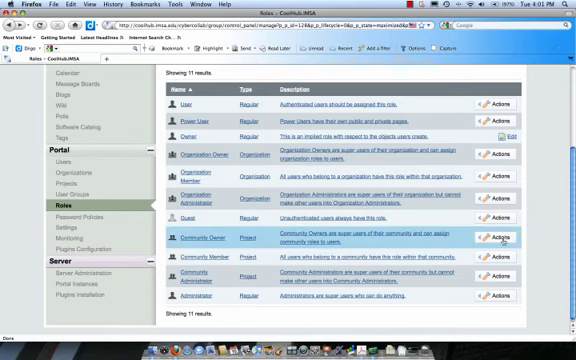
pyautogui.click(504, 238)
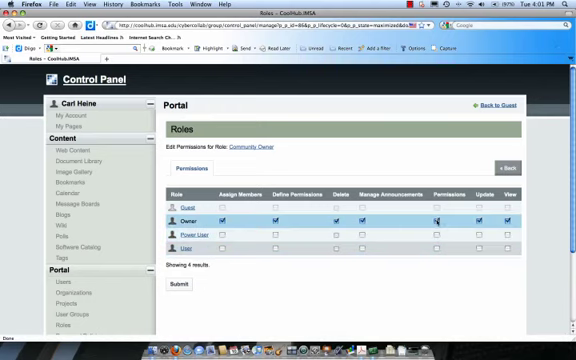
pyautogui.click(436, 216)
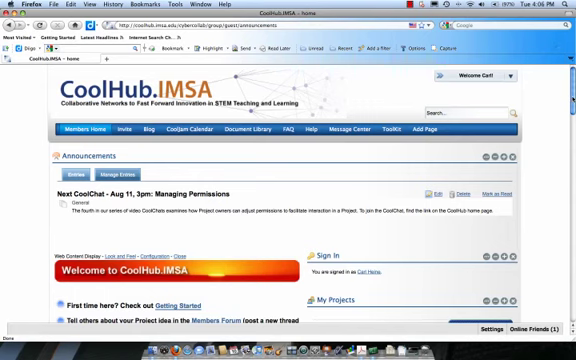
# - Scroll down through the Managing Permissions announcement and welcome message
pyautogui.scroll(-3)
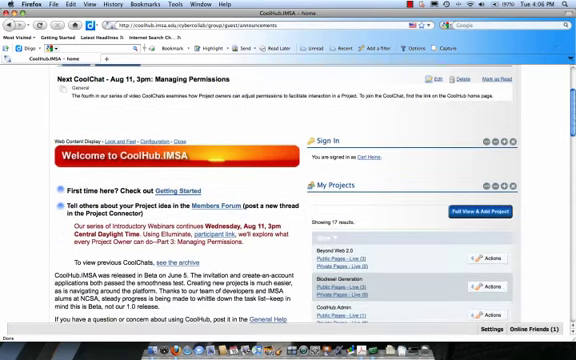
pyautogui.scroll(-3)
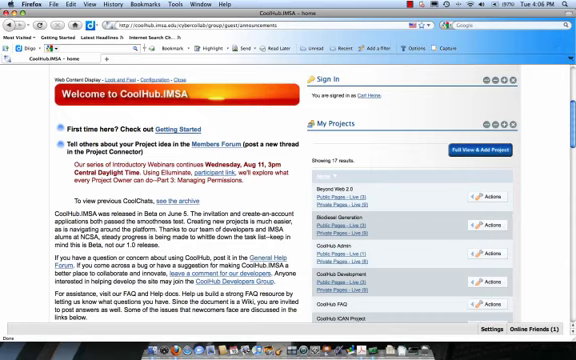
pyautogui.scroll(-3)
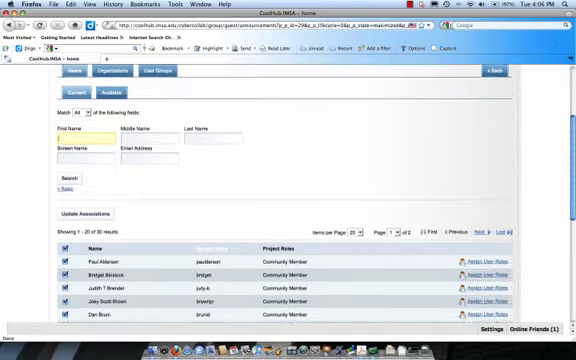
# - Scroll through the community member list and Update Associations search form
pyautogui.scroll(-3)
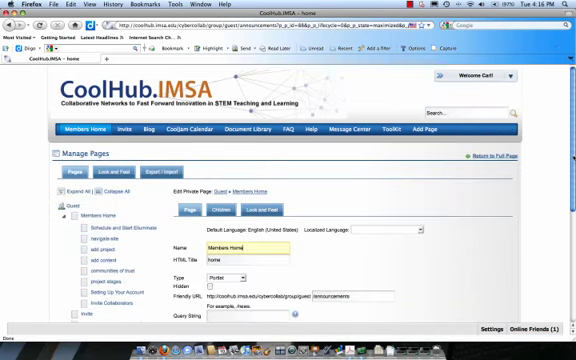
# - Review the page's friendly URL and logo settings, then show its Permissions
pyautogui.scroll(-3)
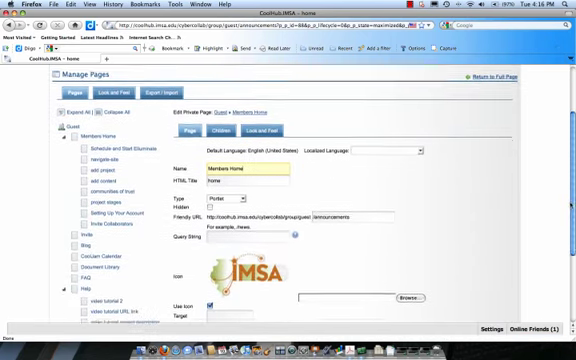
pyautogui.scroll(-3)
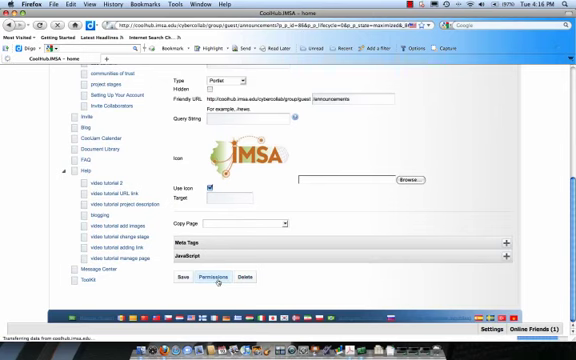
pyautogui.click(208, 276)
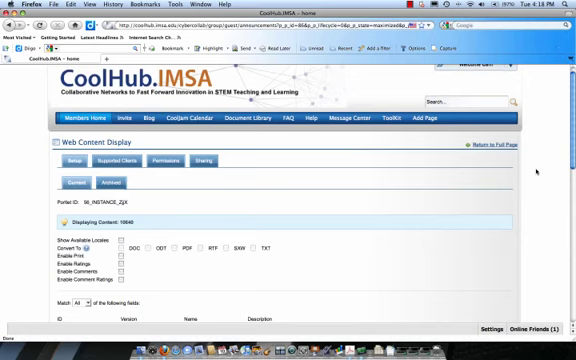
# - Scroll through the Web Content Display Setup options for print, ratings and comments
pyautogui.scroll(-3)
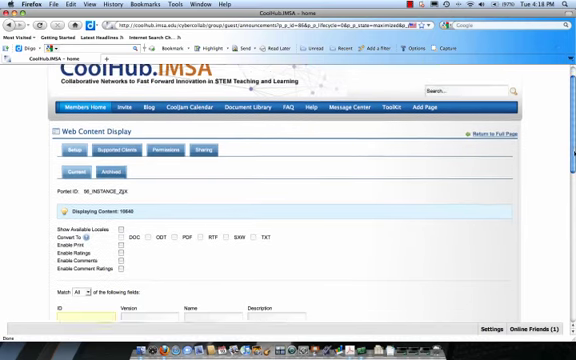
# - Show the Web Content Display portlet's Permissions settings
pyautogui.scroll(-3)
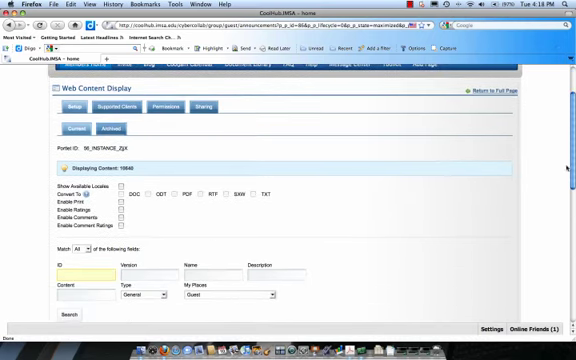
pyautogui.click(168, 104)
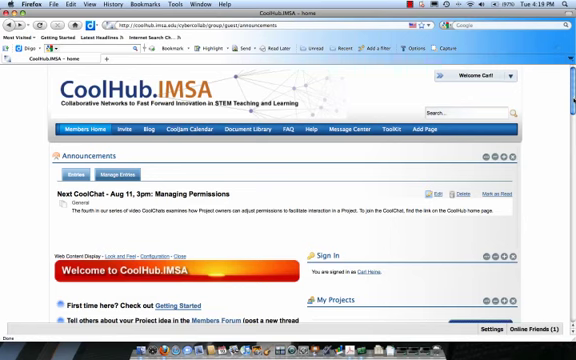
# - Go to the Blog page and return from the Blogs configuration to the full post list
pyautogui.click(96, 128)
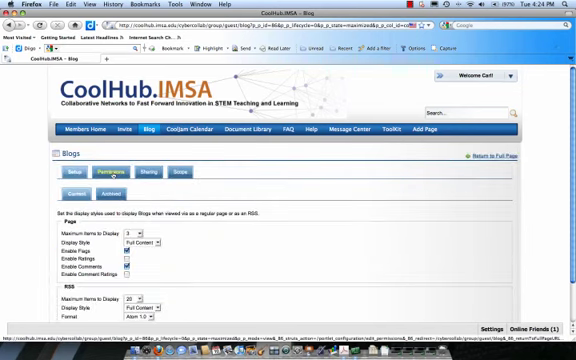
pyautogui.click(100, 168)
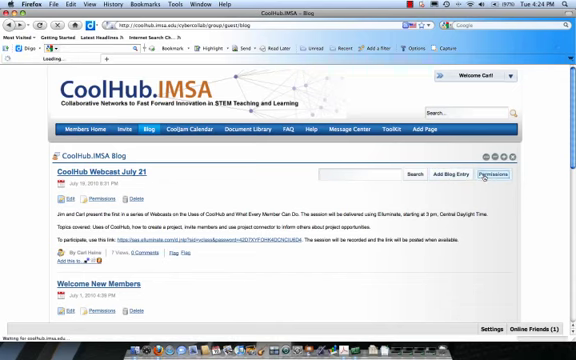
# - Show the Blogs role permission grid and submit the permission choices
pyautogui.click(514, 176)
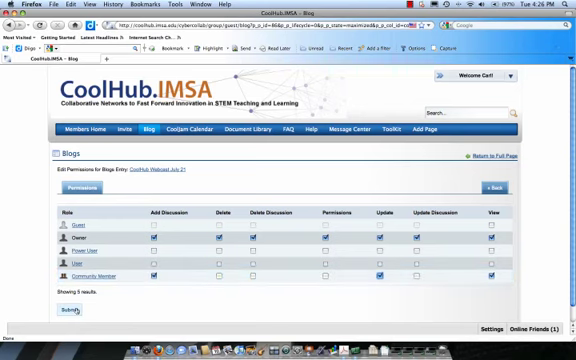
pyautogui.click(60, 312)
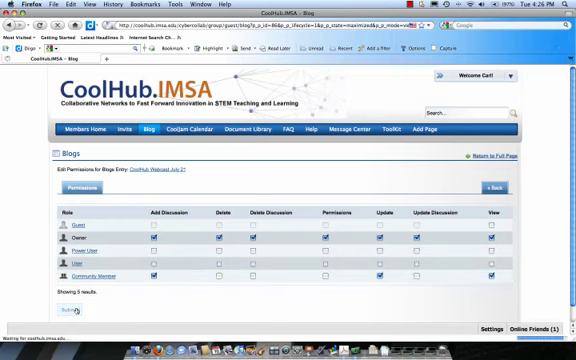